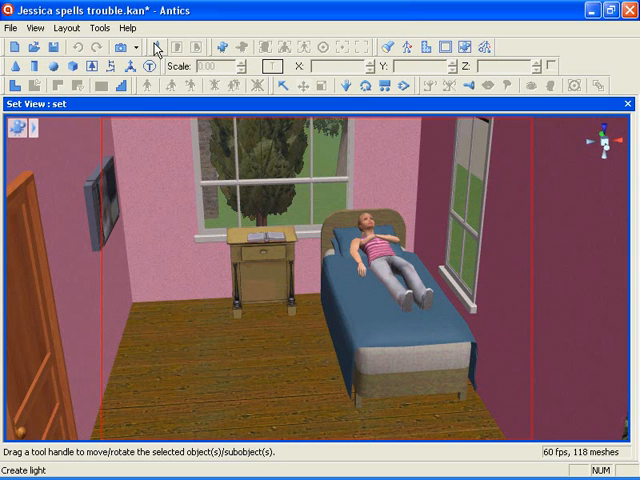
Create a new light on the bedroom floor beside the nightstand.
left_click(208, 343)
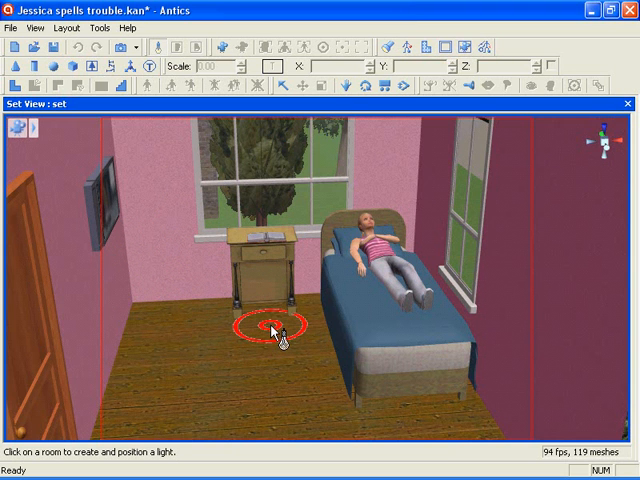
left_click(268, 330)
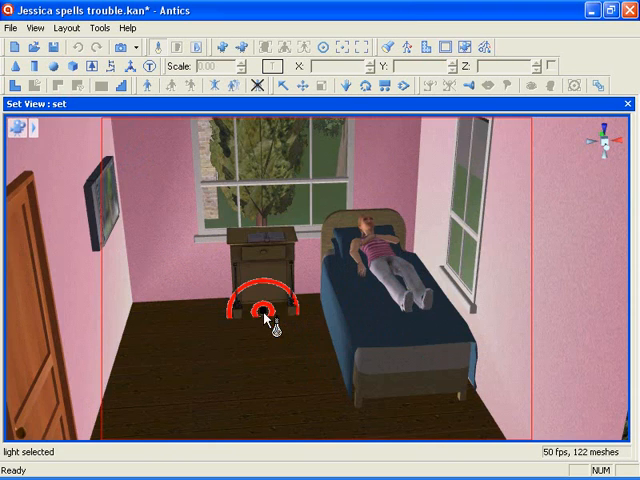
Lift the new light off the floor to just above the nightstand book.
left_click_drag(262, 310, 315, 370)
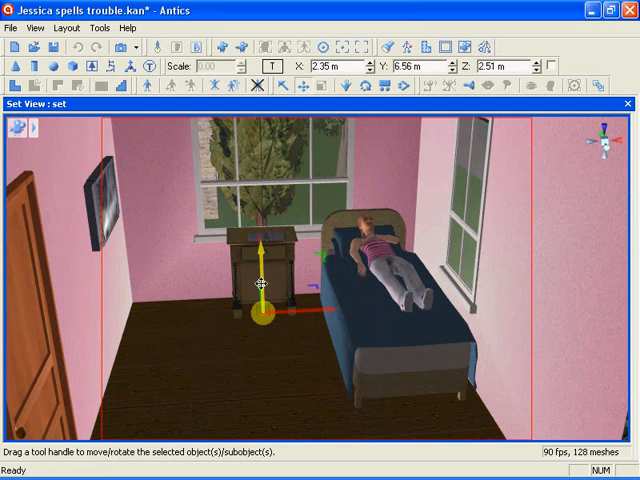
left_click_drag(262, 310, 262, 250)
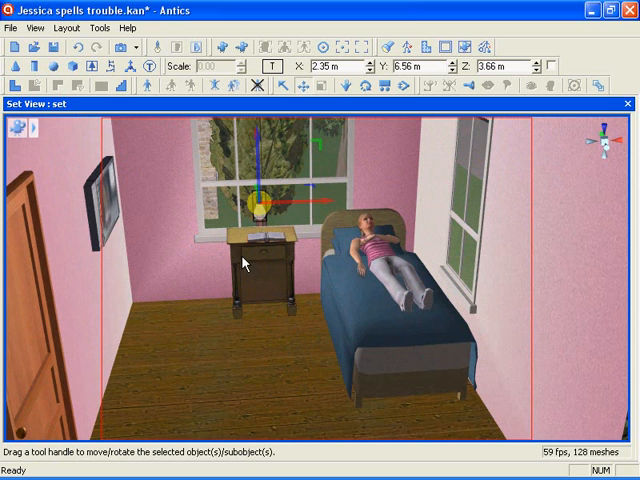
mouse_move(233, 223)
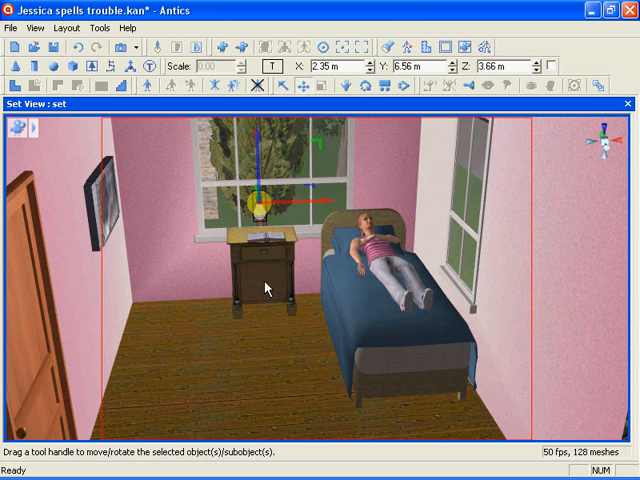
Open the light's Properties and bring up the colour palette for its tint.
right_click(265, 213)
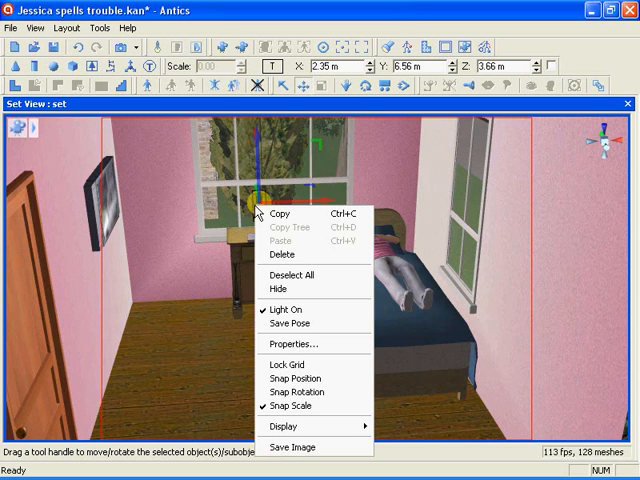
left_click(291, 344)
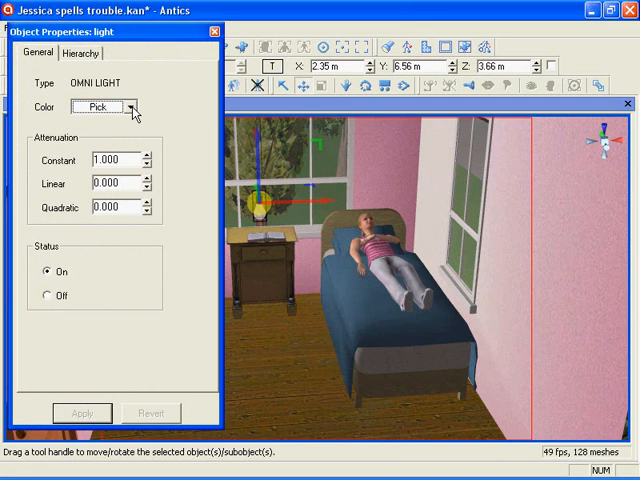
left_click(143, 107)
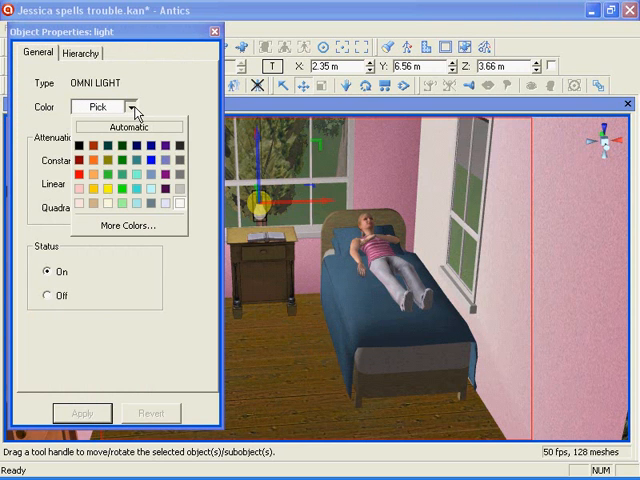
mouse_move(137, 125)
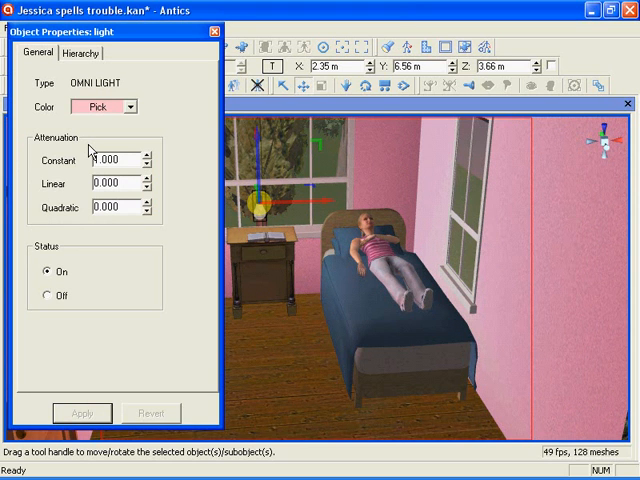
mouse_move(90, 147)
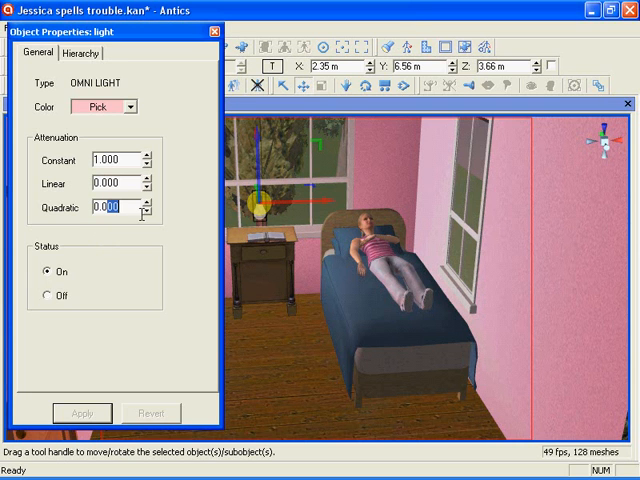
Apply a quadratic attenuation of 0.05 to the pink light.
type("0.05")
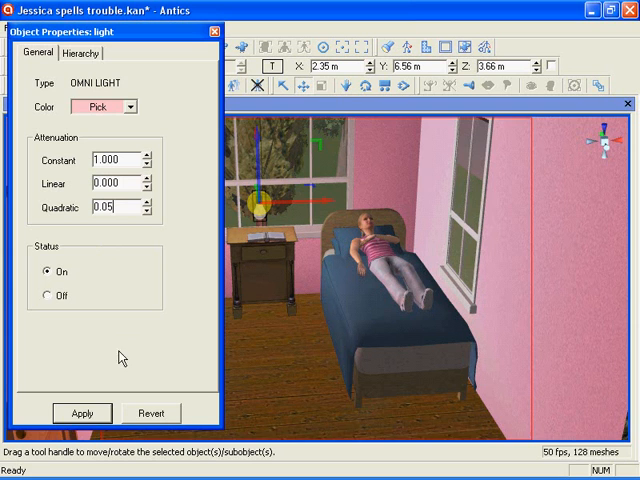
left_click(83, 412)
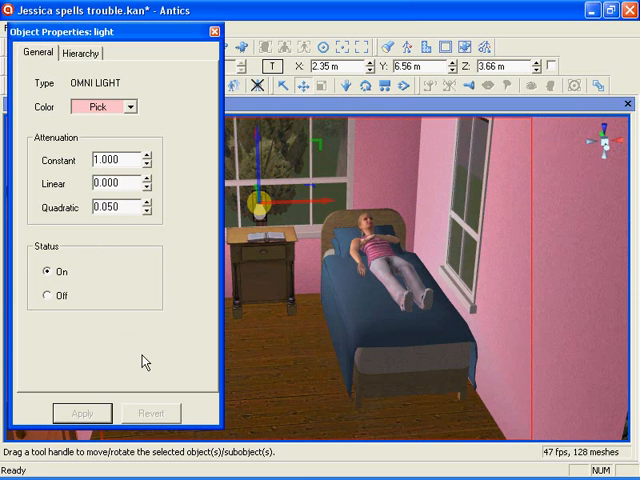
mouse_move(295, 258)
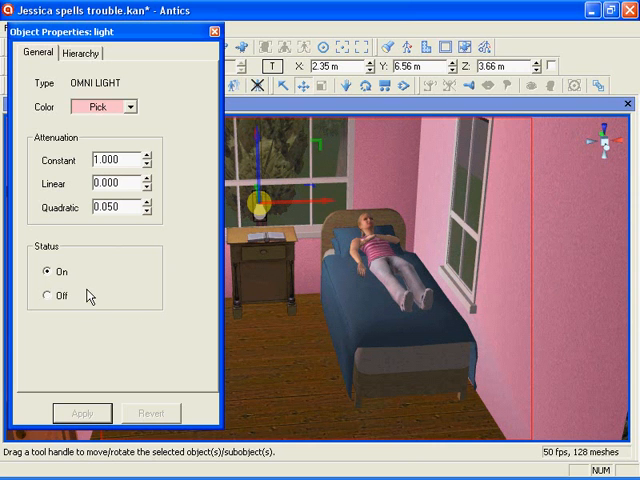
mouse_move(113, 85)
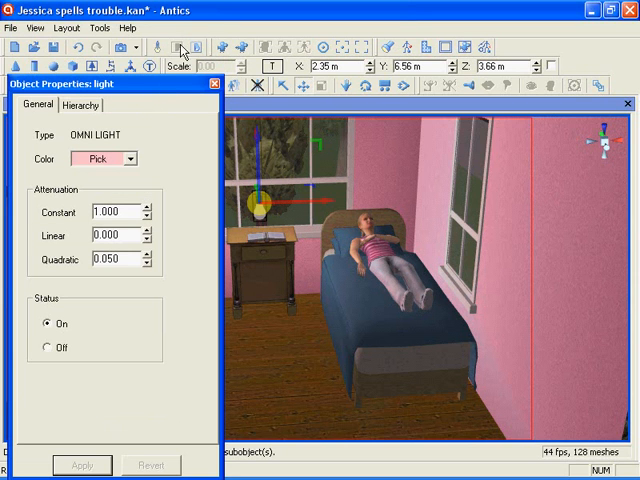
mouse_move(175, 318)
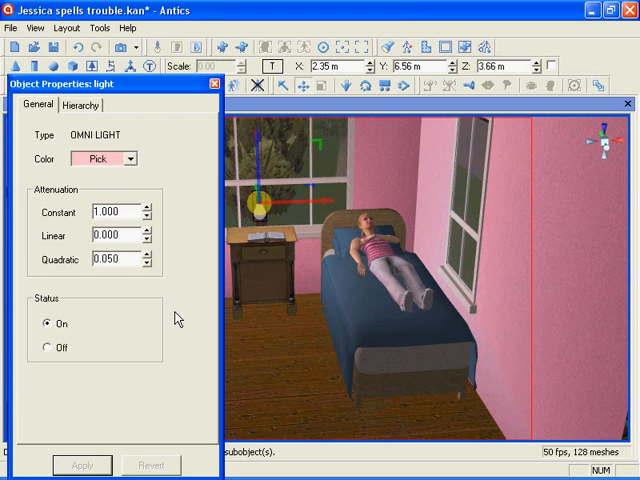
mouse_move(156, 237)
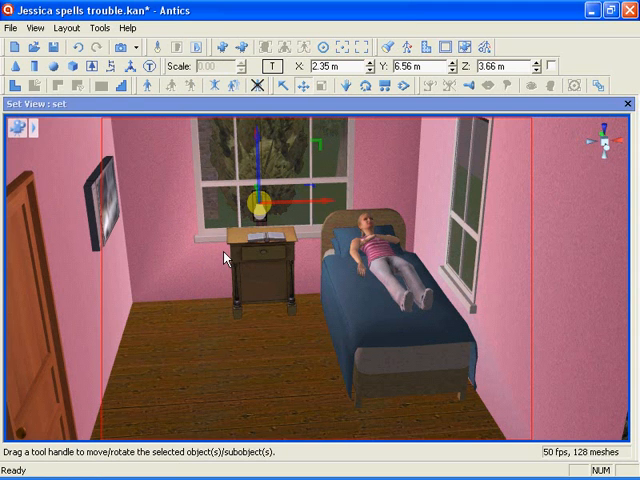
mouse_move(70, 27)
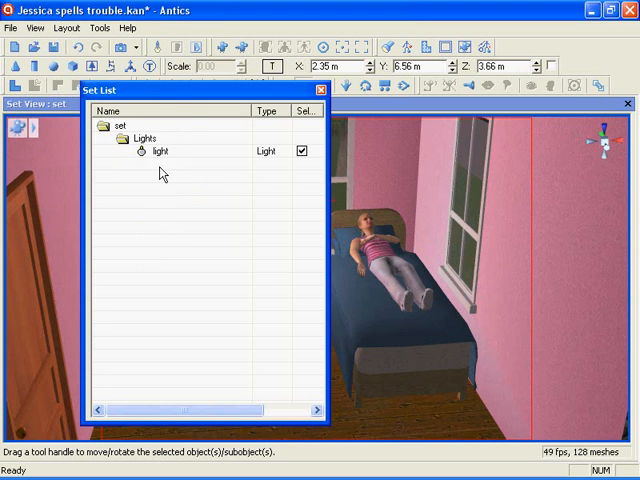
Rename the light to 'book_glow' in the Set List, then close the list.
right_click(162, 152)
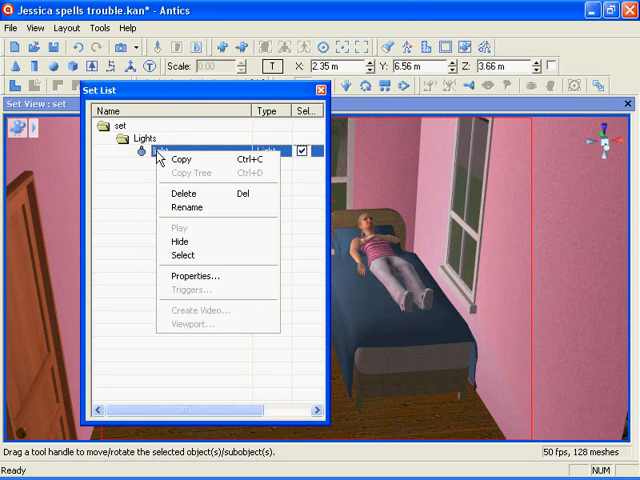
left_click(186, 207)
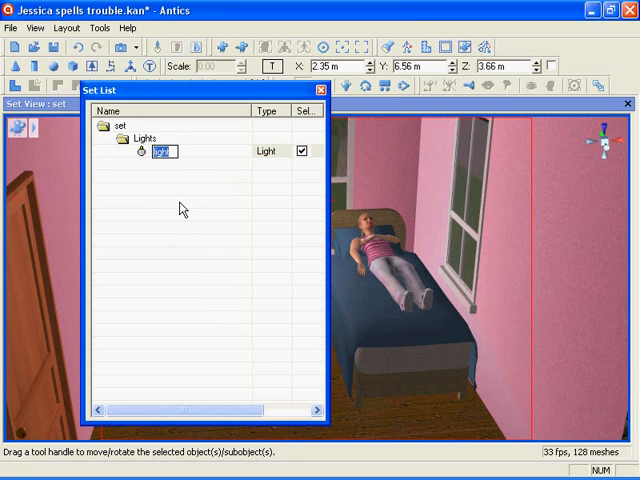
type("book_glow")
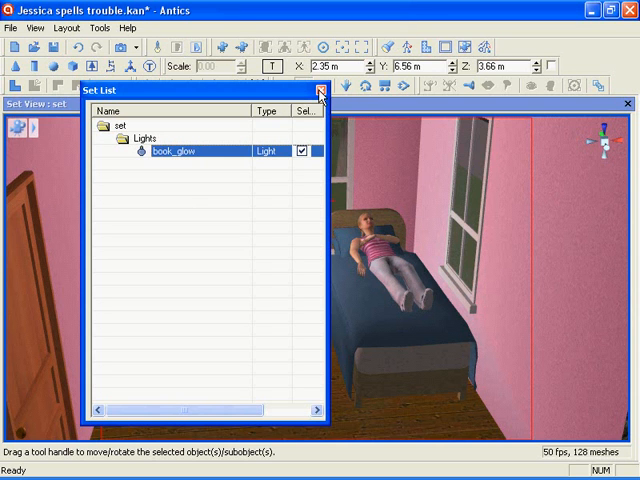
left_click(321, 90)
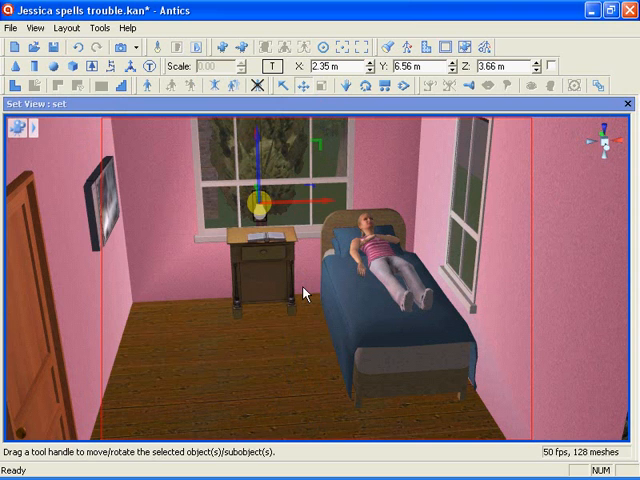
mouse_move(289, 261)
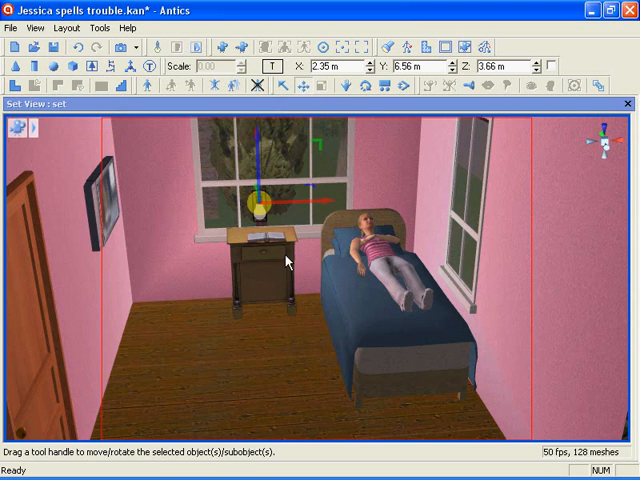